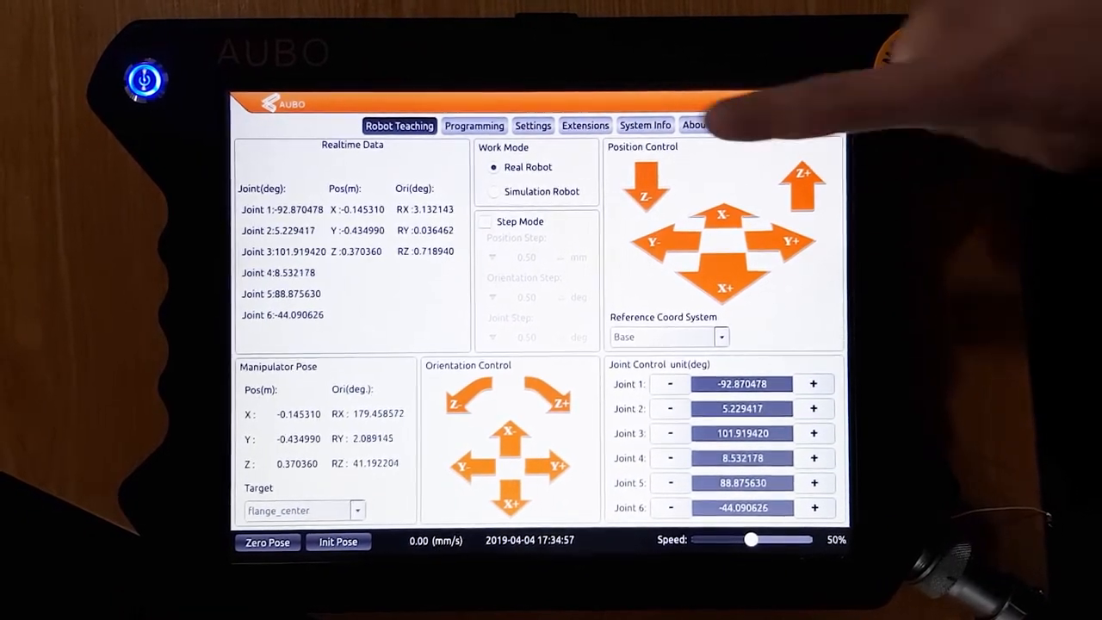
Step: Save the project from the Programming workspace under the name 'pick'
click(474, 126)
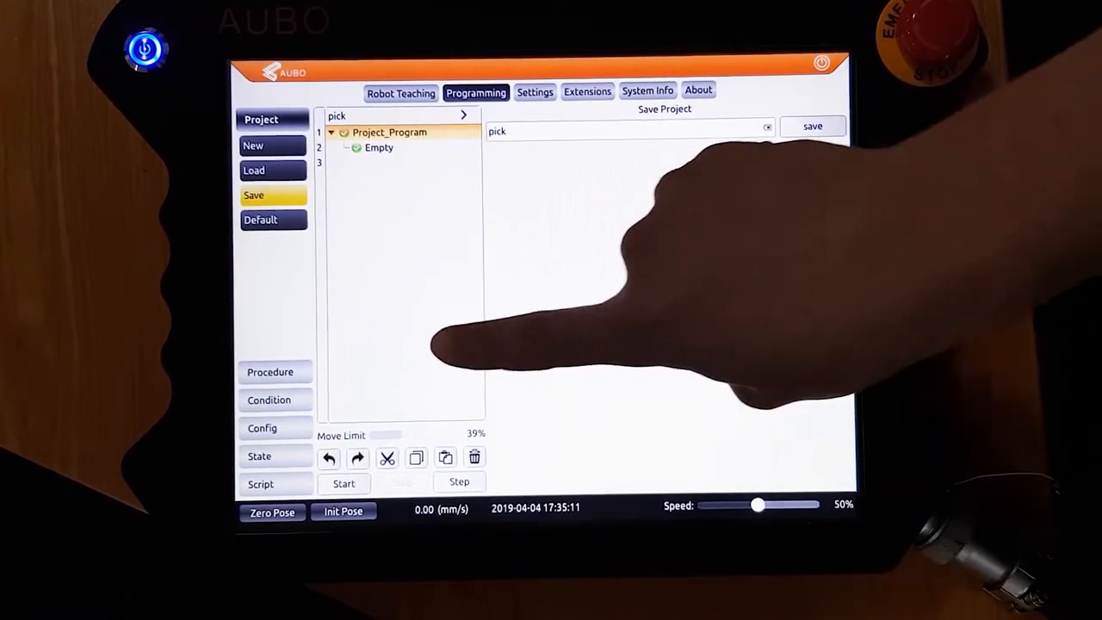
click(271, 371)
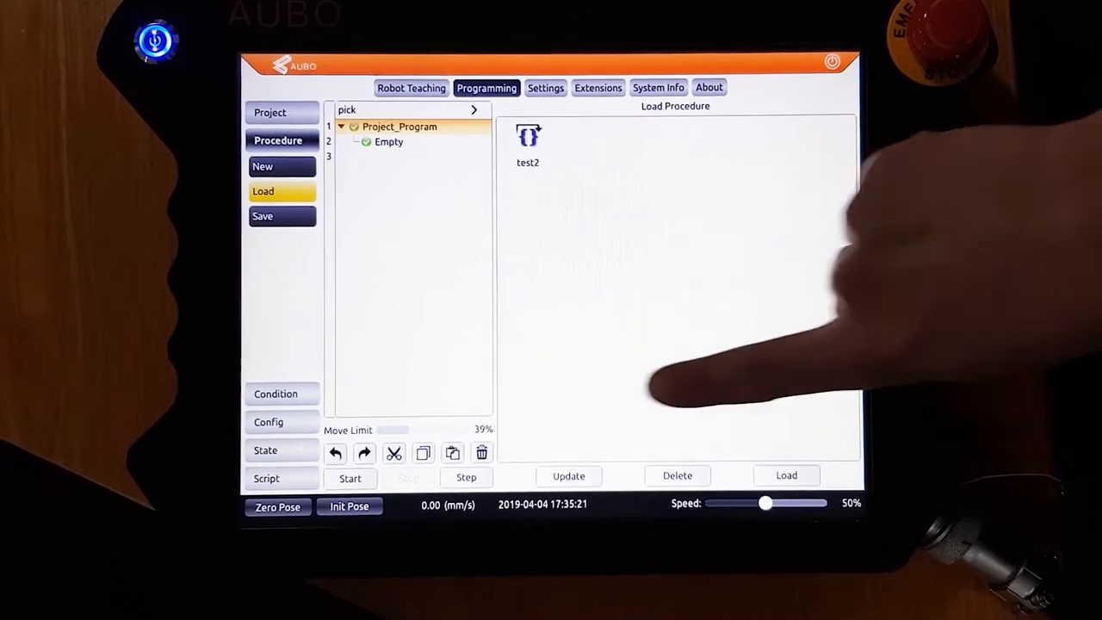
Step: Add a Move block, confirm it as Move Joint, and open its undefined waypoint
click(275, 393)
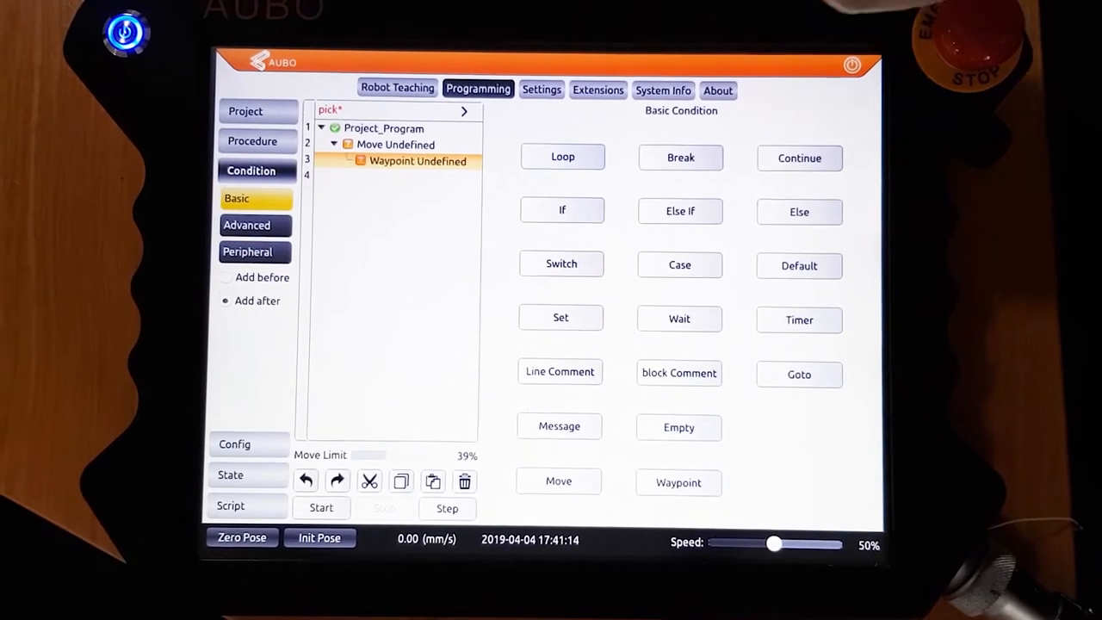
click(396, 144)
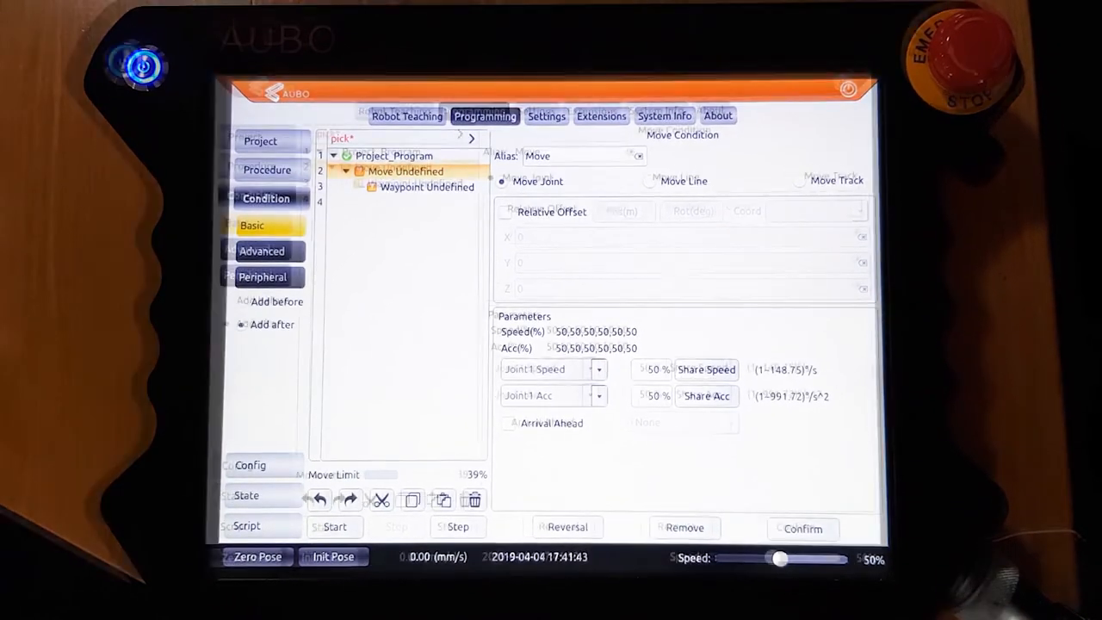
click(803, 528)
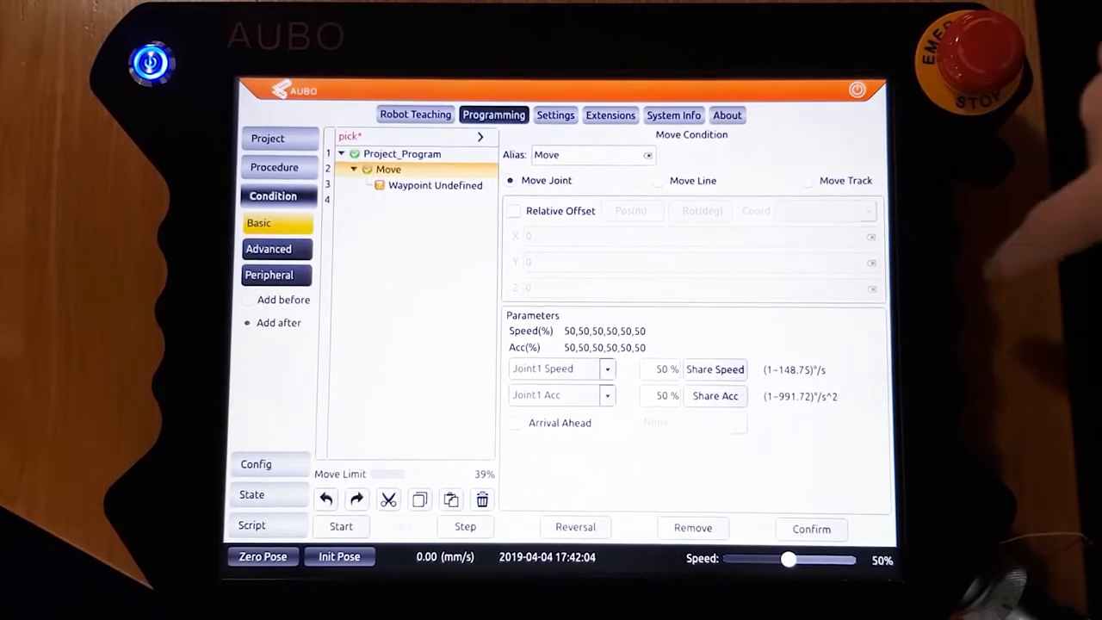
click(435, 185)
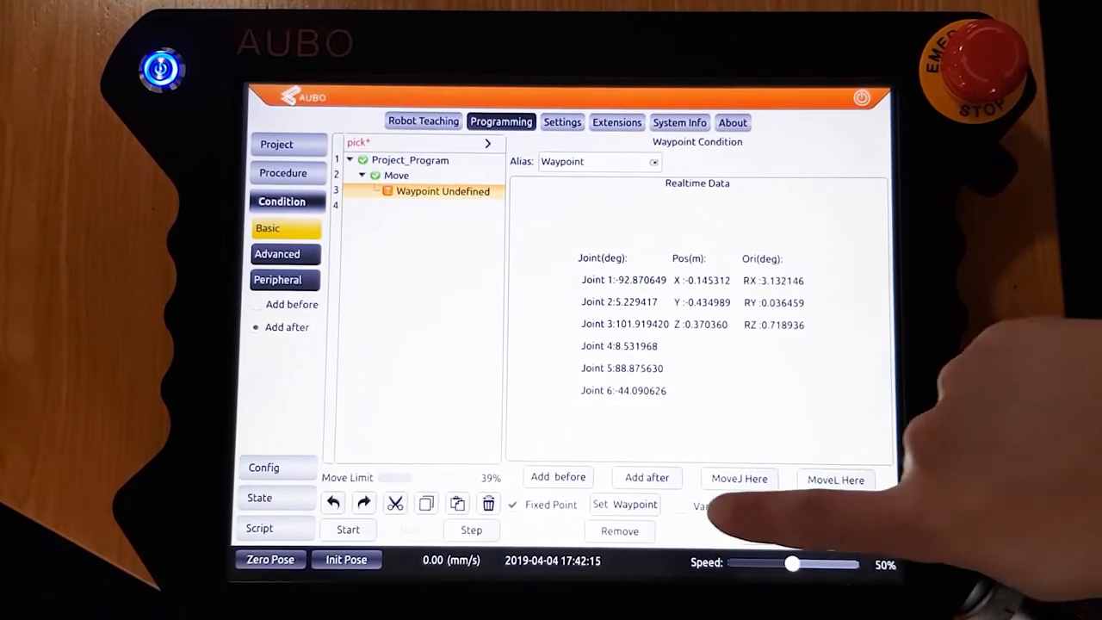
Step: Set the home waypoint to the robot's current pose (Joint 1 at -52.565201) and save it
click(422, 120)
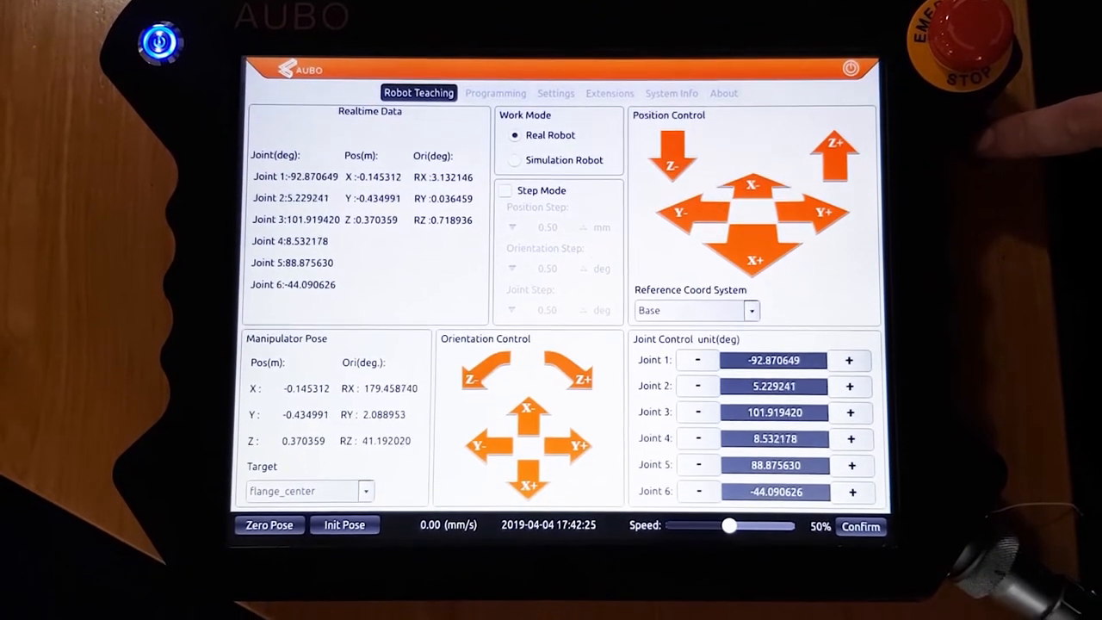
click(496, 93)
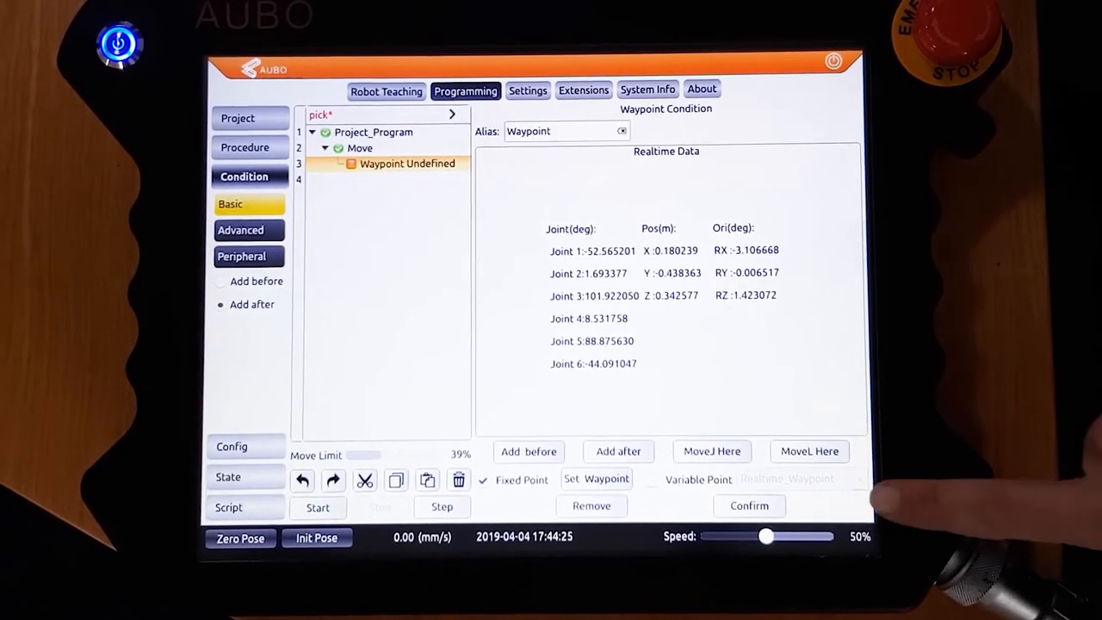
click(749, 505)
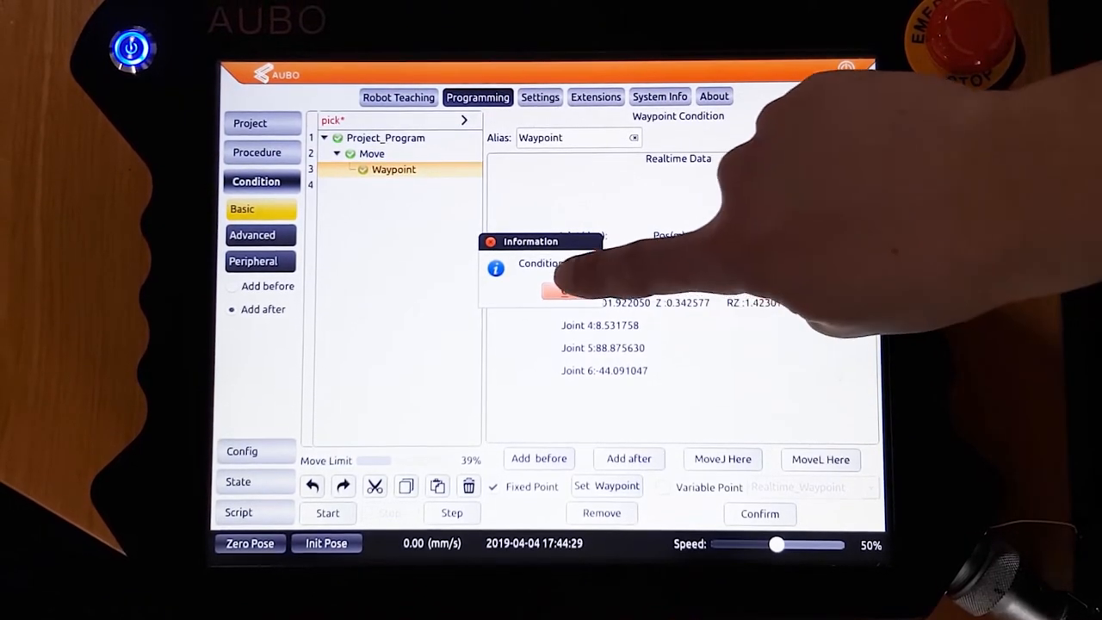
click(553, 291)
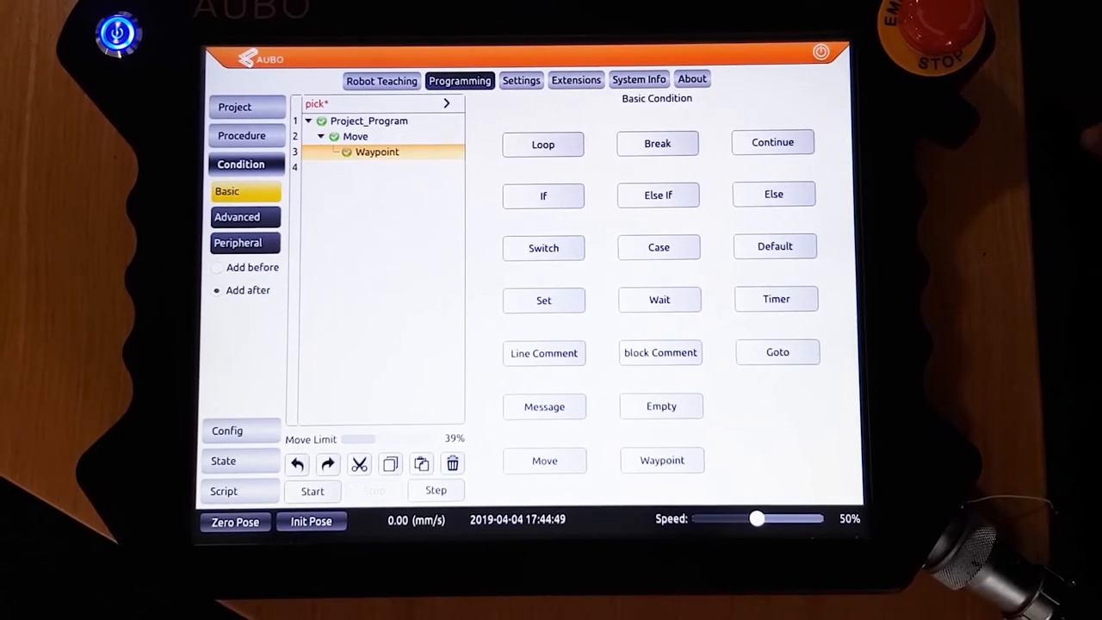
Step: Add a Loop after the Move block and confirm it as Loop Always
click(543, 144)
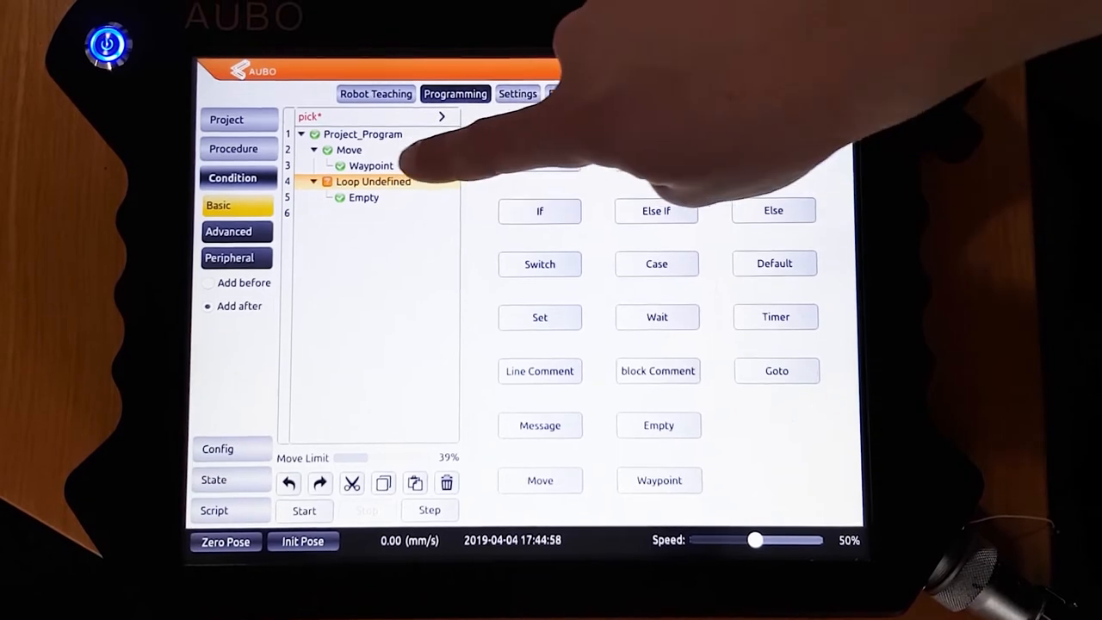
click(372, 181)
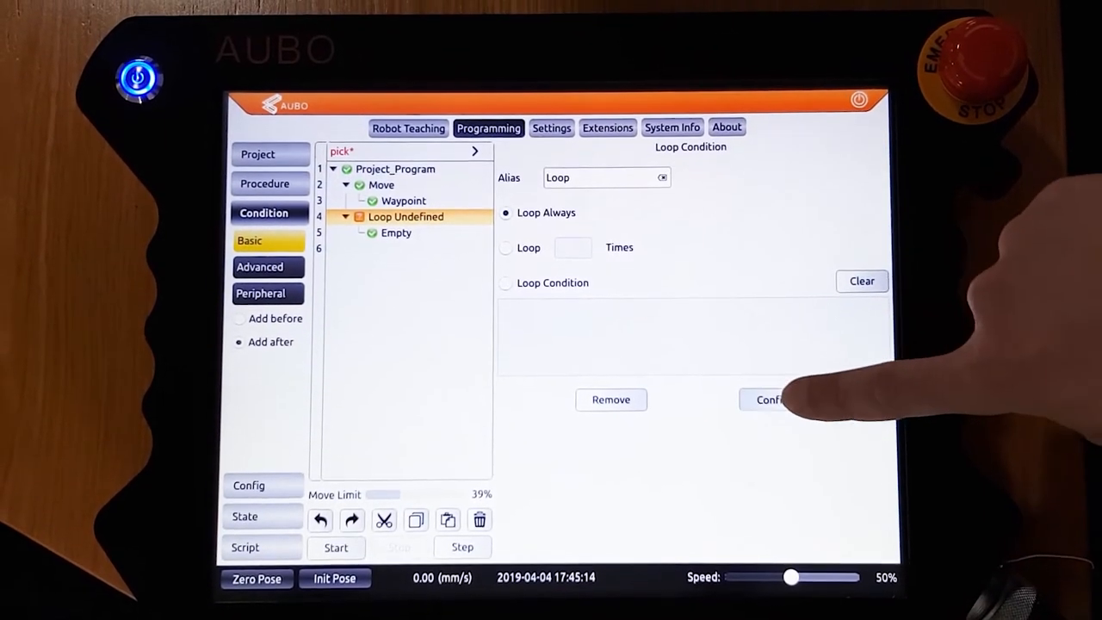
click(769, 398)
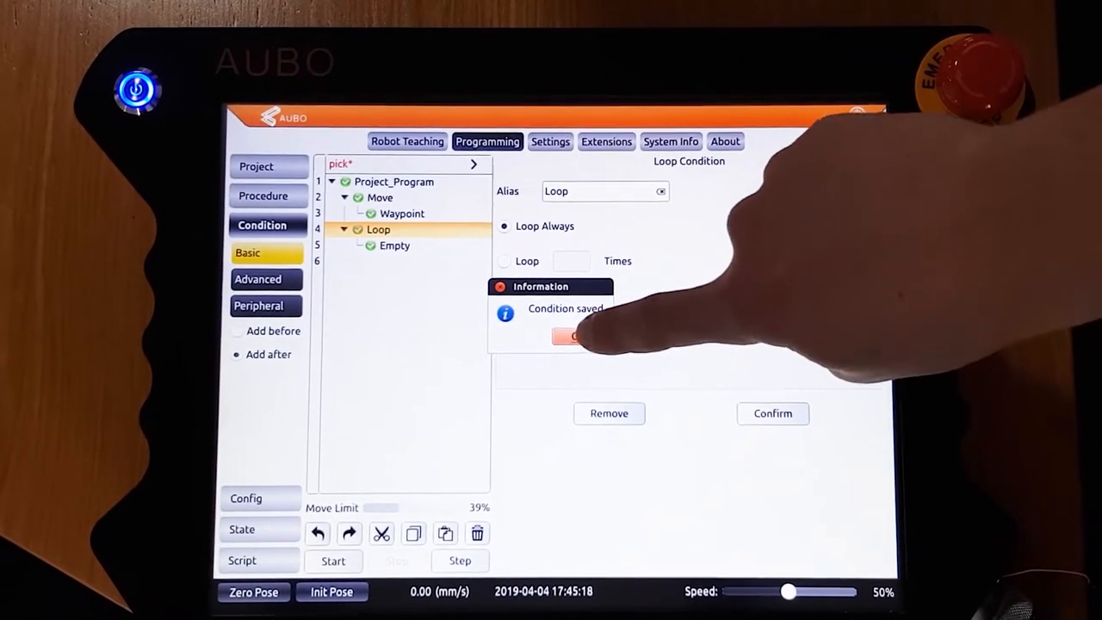
click(574, 336)
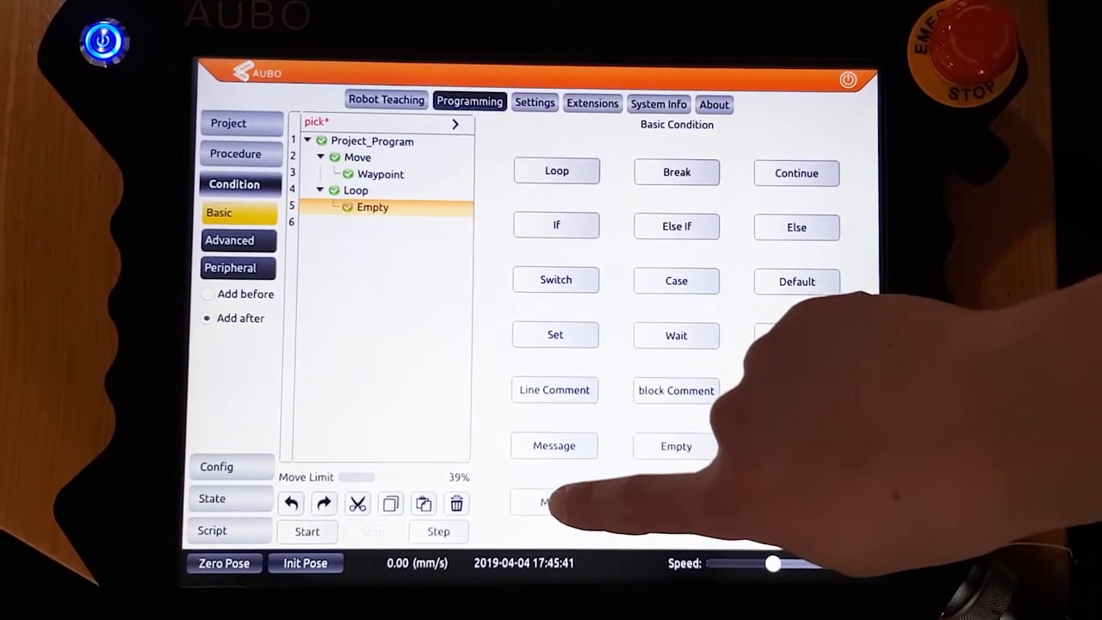
Step: Add a Move block inside the Loop and confirm its settings
click(551, 504)
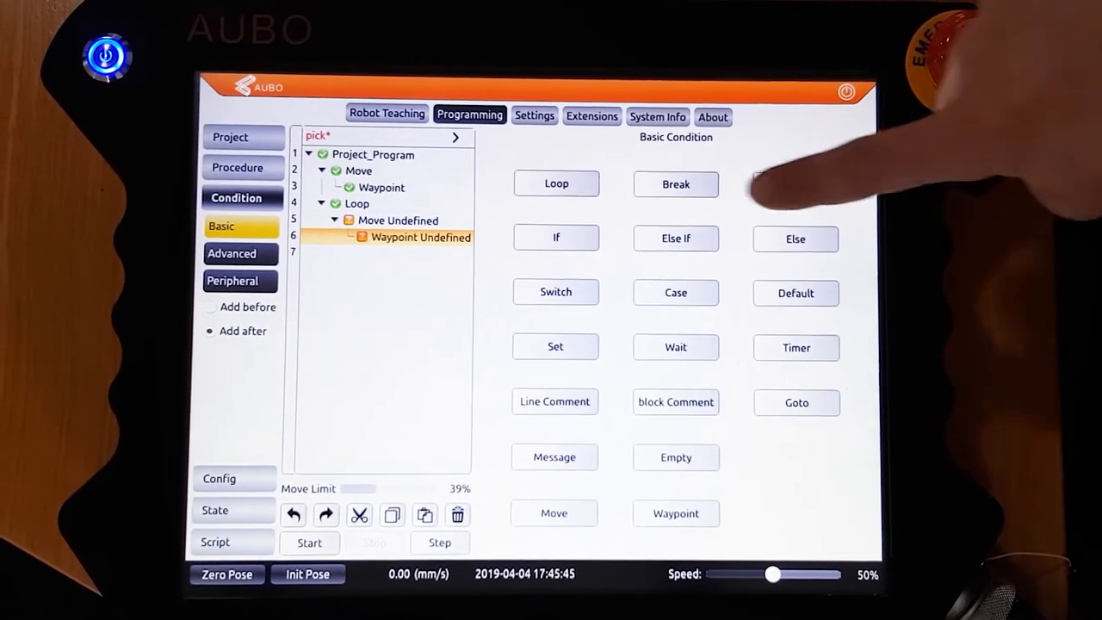
click(397, 219)
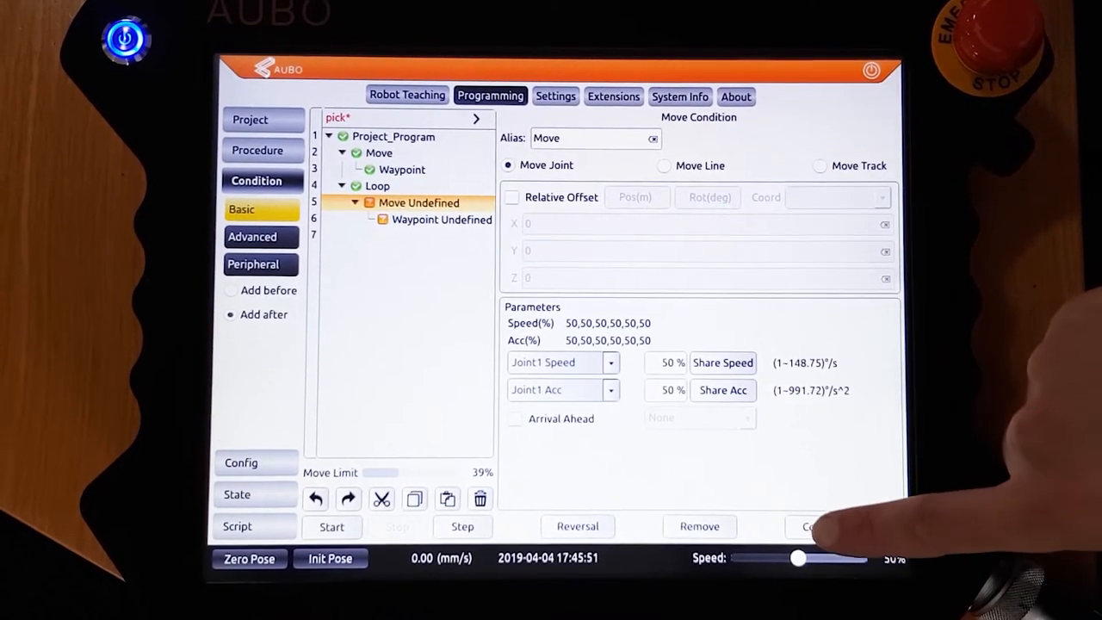
click(809, 525)
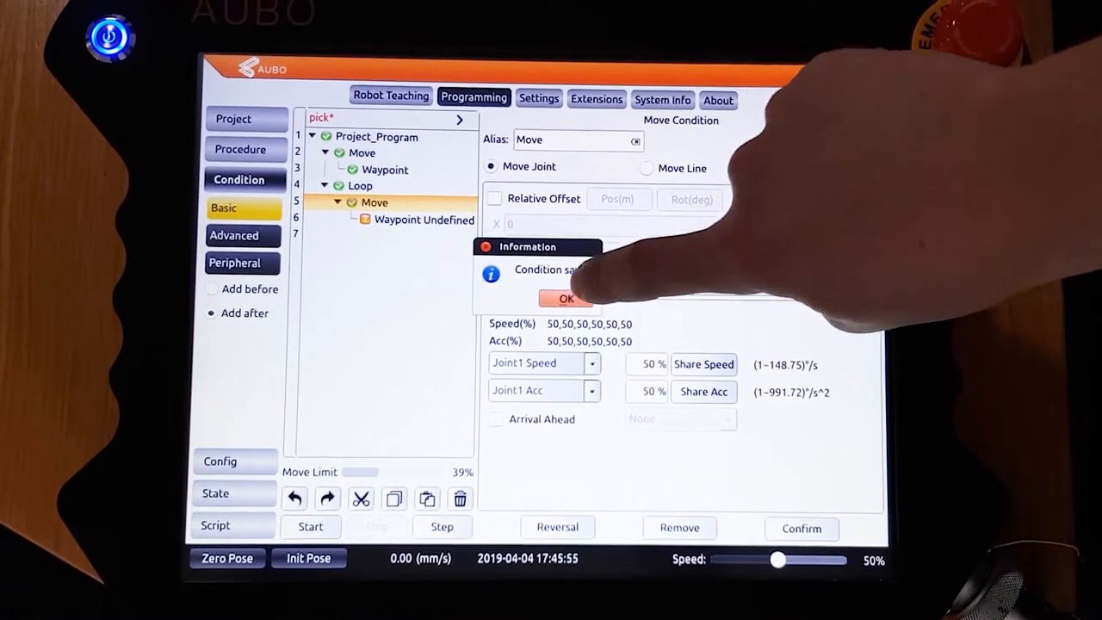
click(565, 298)
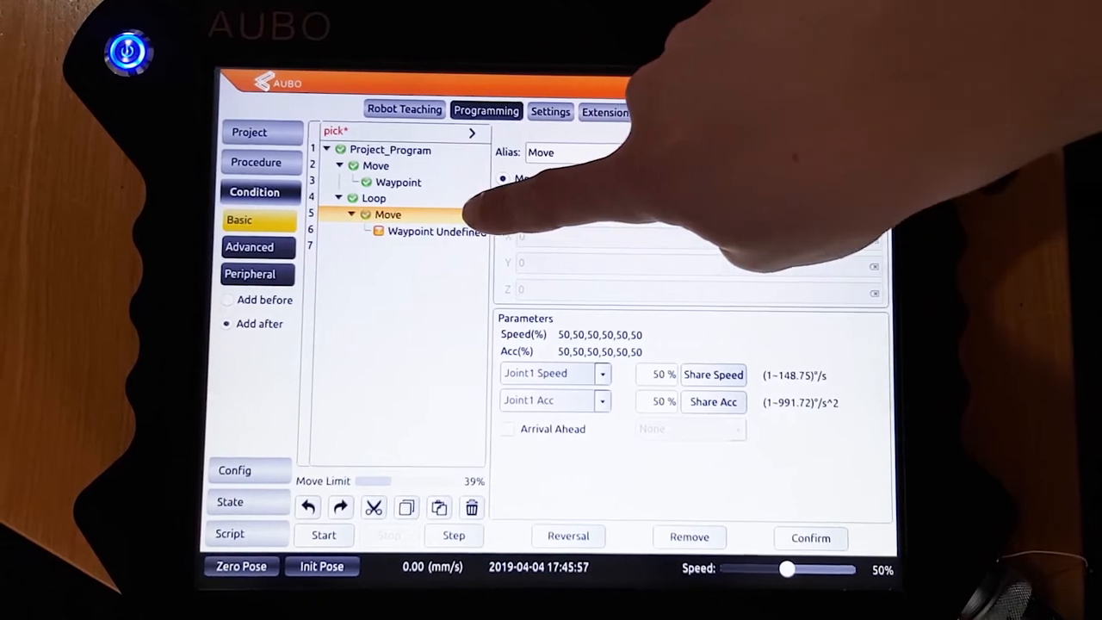
Step: Jog the arm to a new pose and save it as the loop Move's first waypoint
click(435, 231)
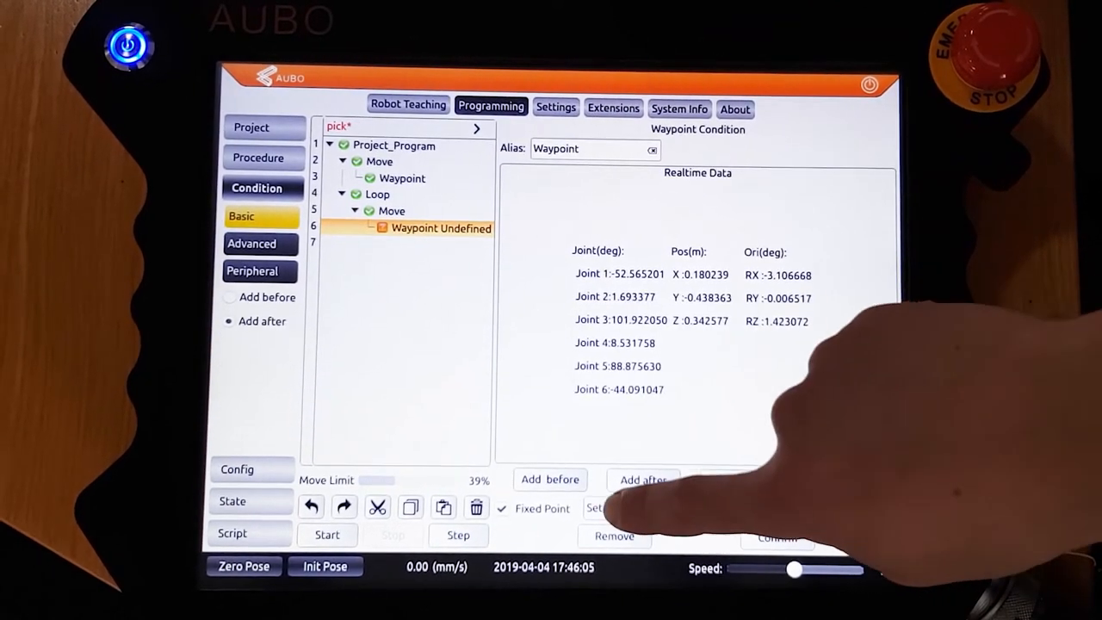
click(408, 103)
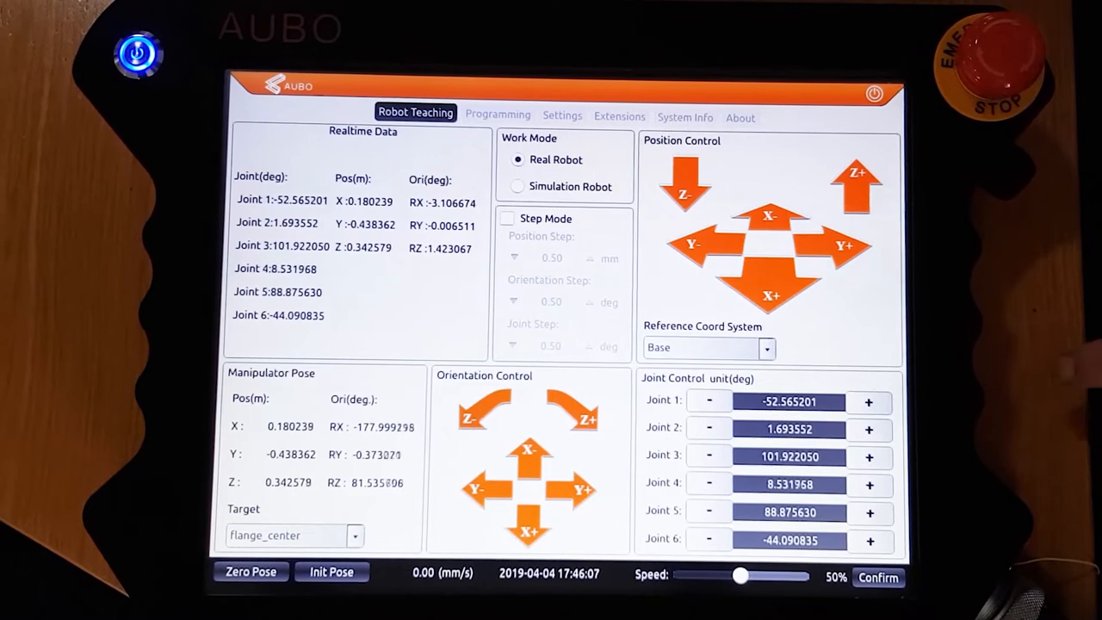
click(771, 293)
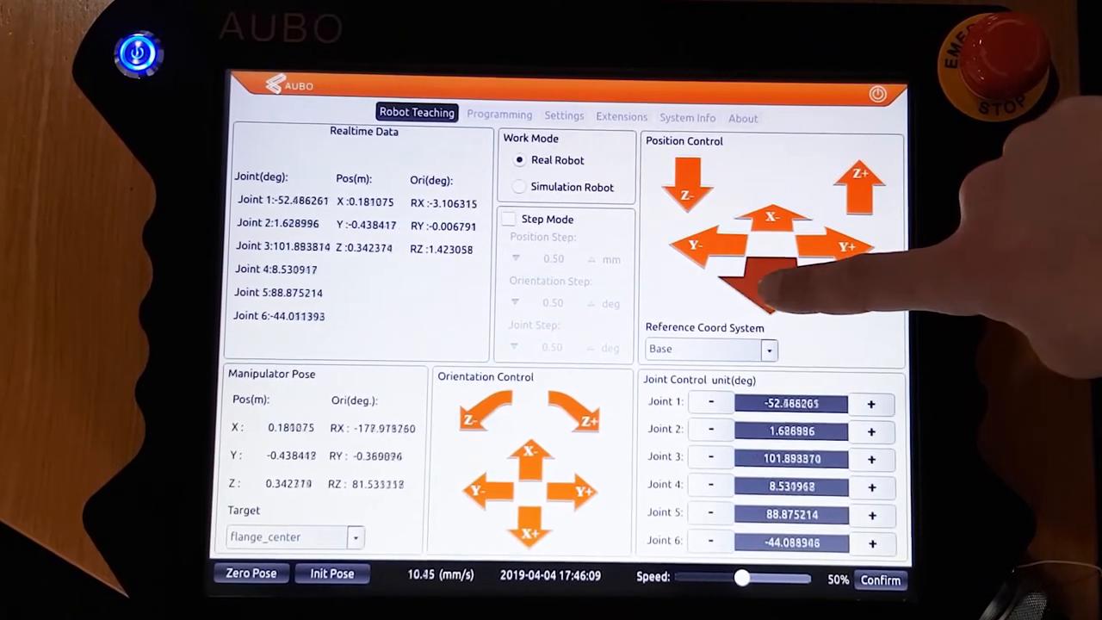
click(770, 284)
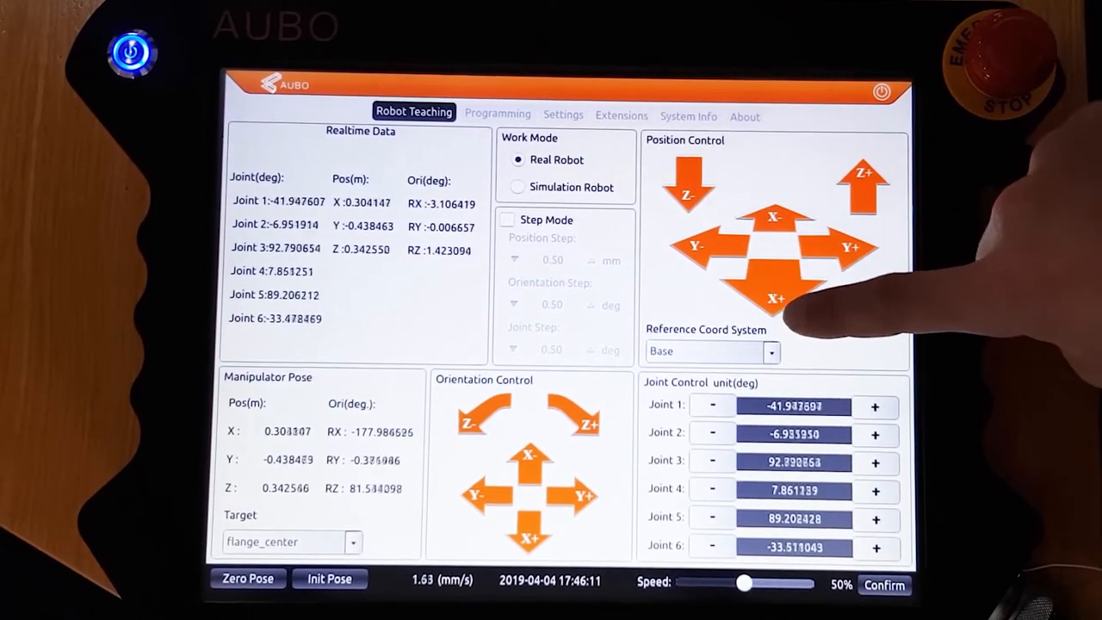
click(774, 289)
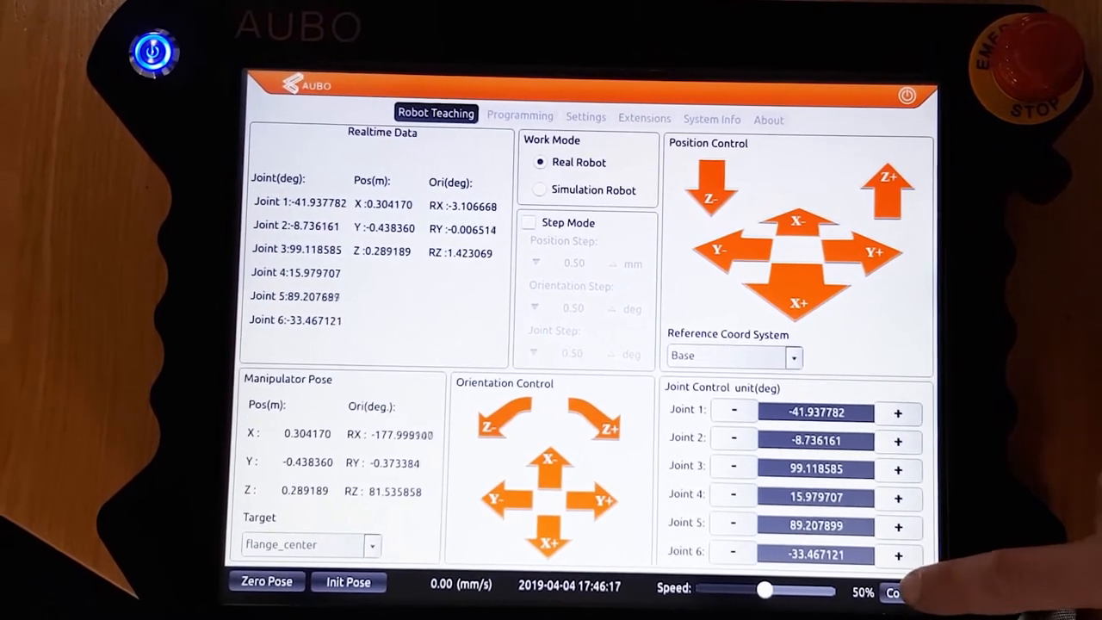
click(519, 115)
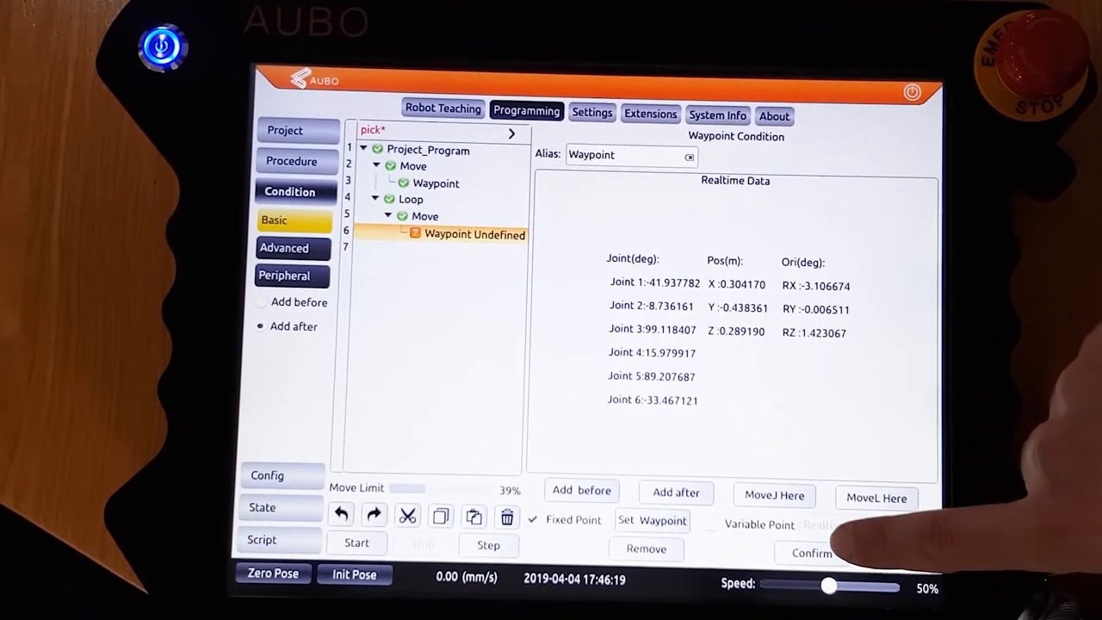
click(809, 552)
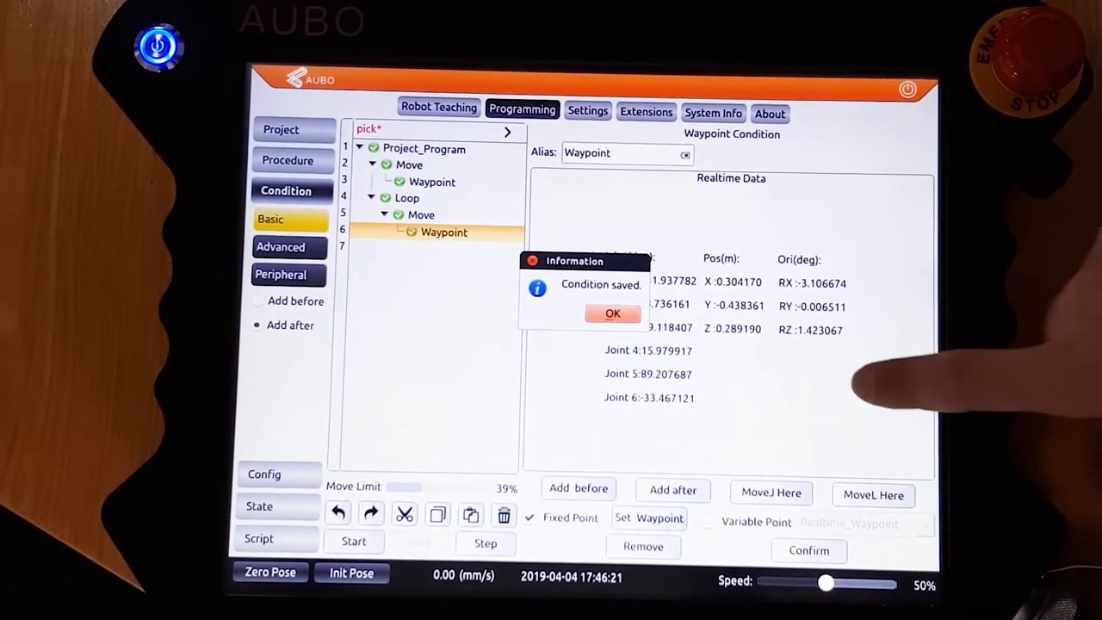
click(612, 313)
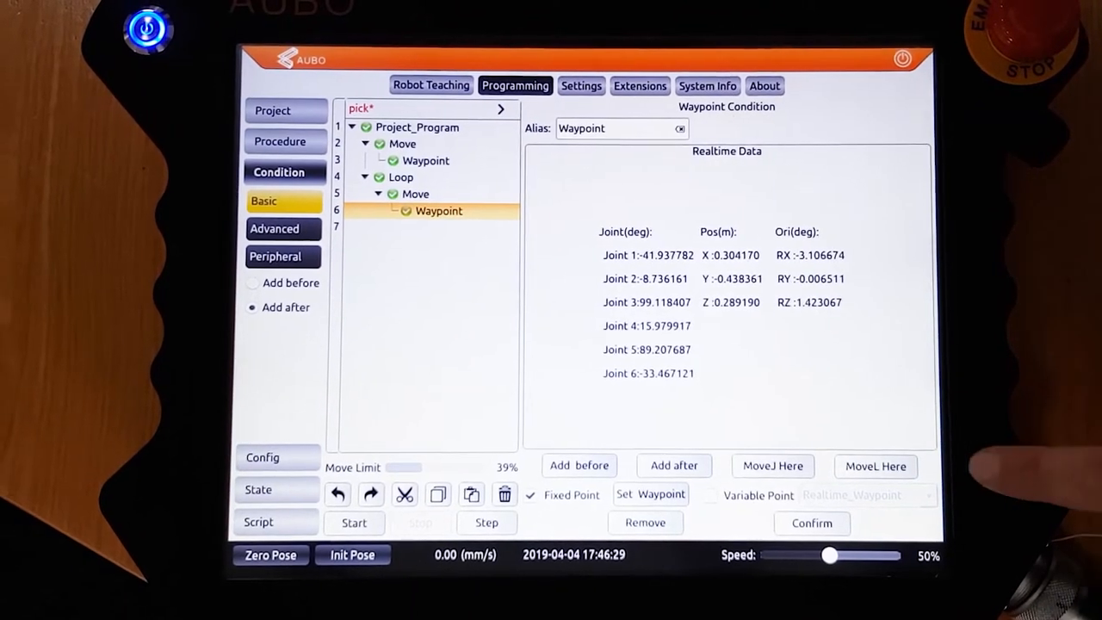
Step: Add a second waypoint after the first one, recorded at the robot's pose
click(674, 464)
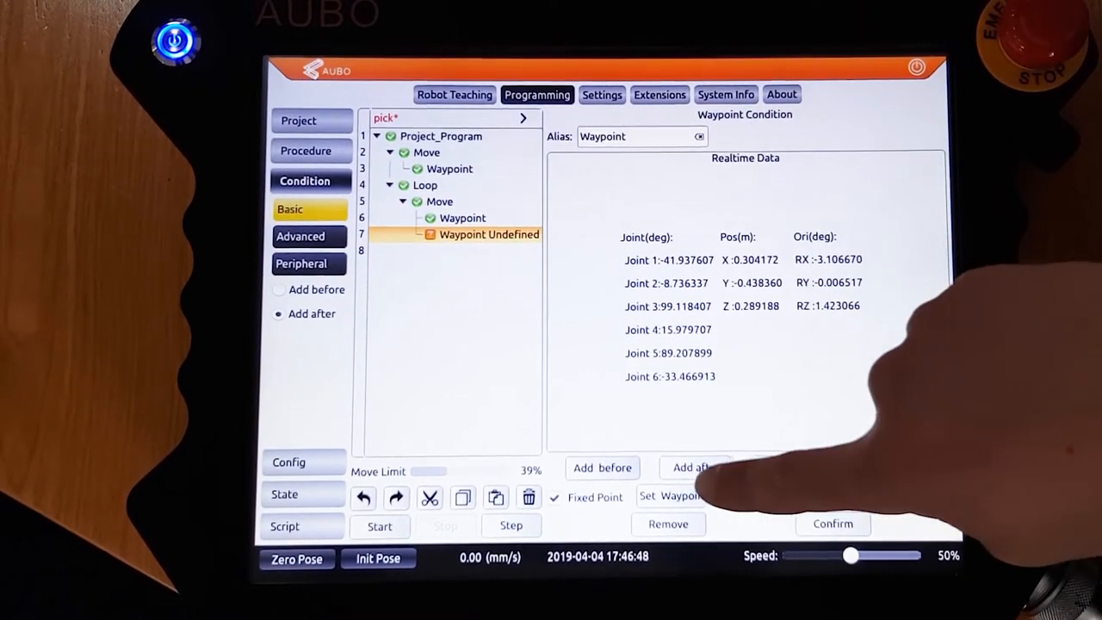
click(454, 95)
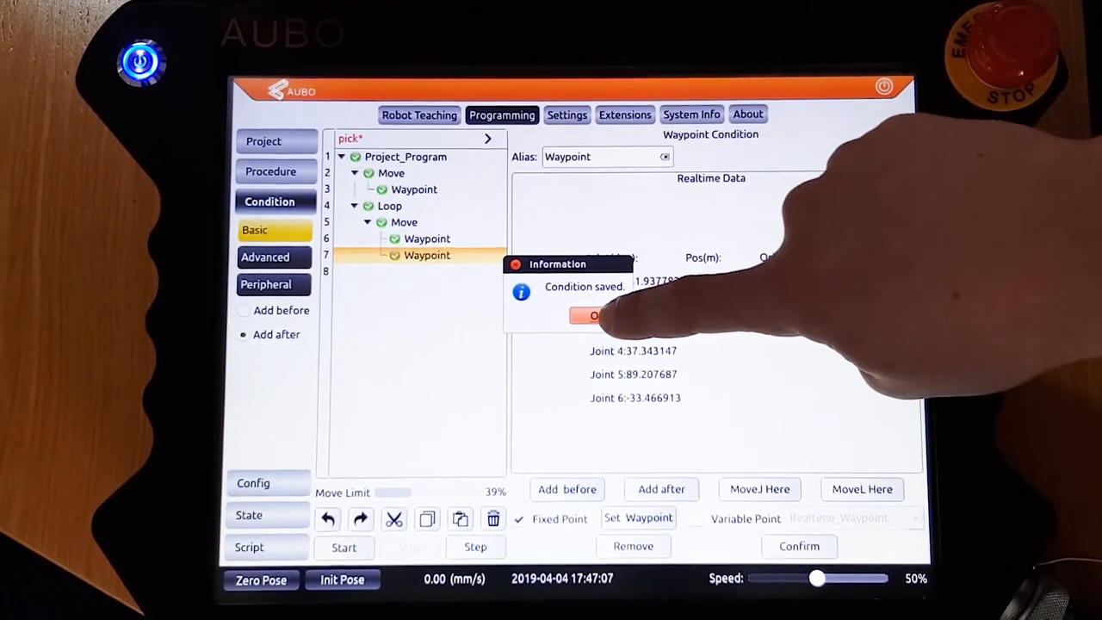
click(594, 315)
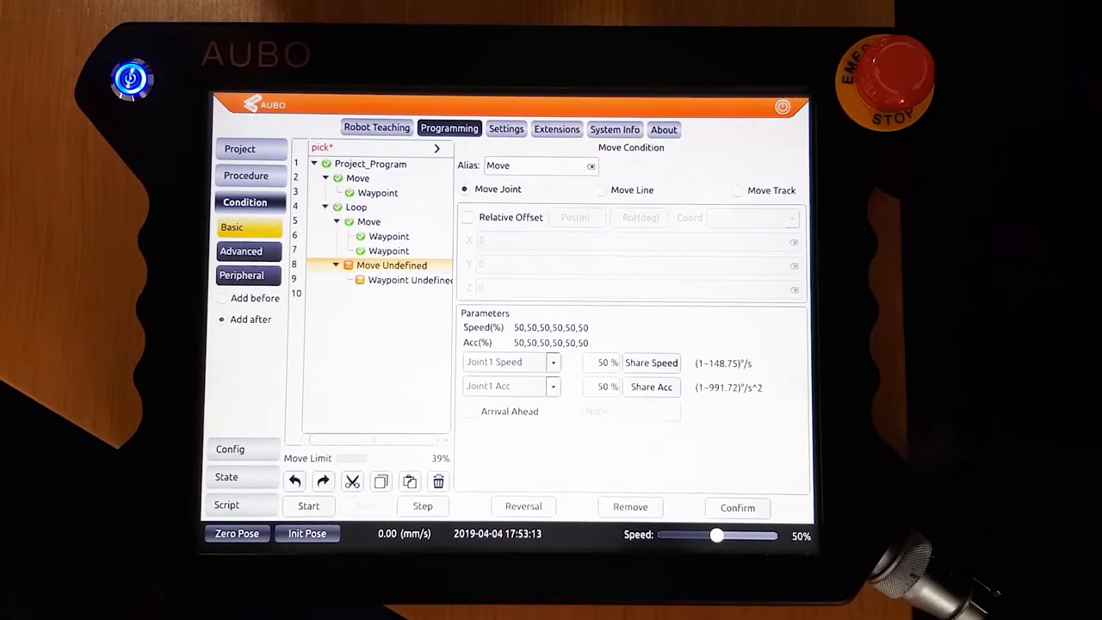
Step: Make the new Move a Move Line and teach its first waypoint
click(620, 189)
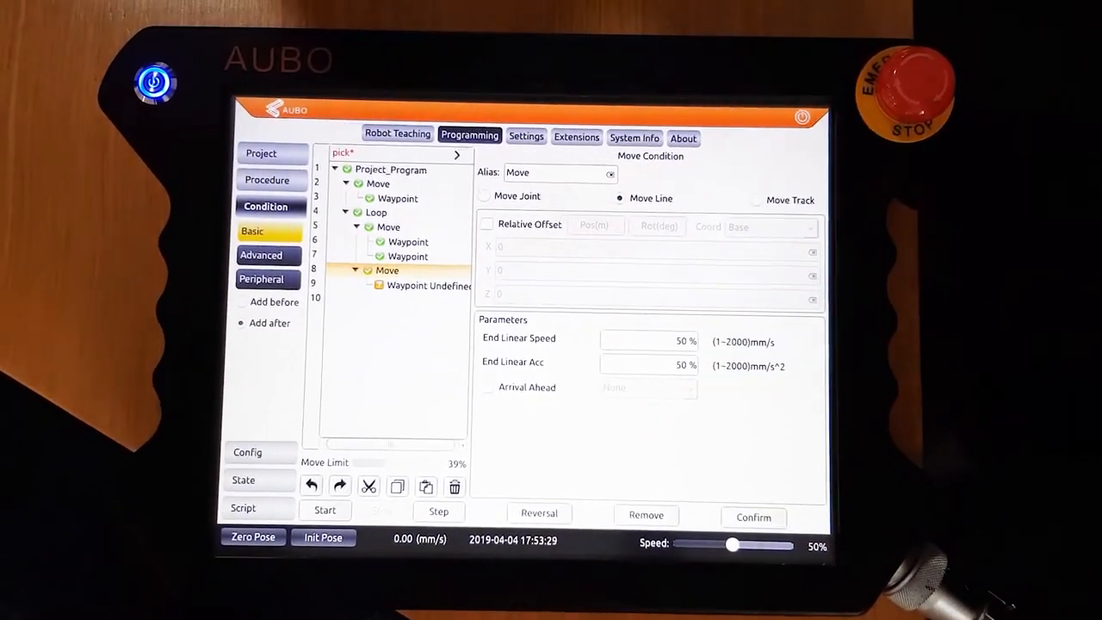
click(397, 134)
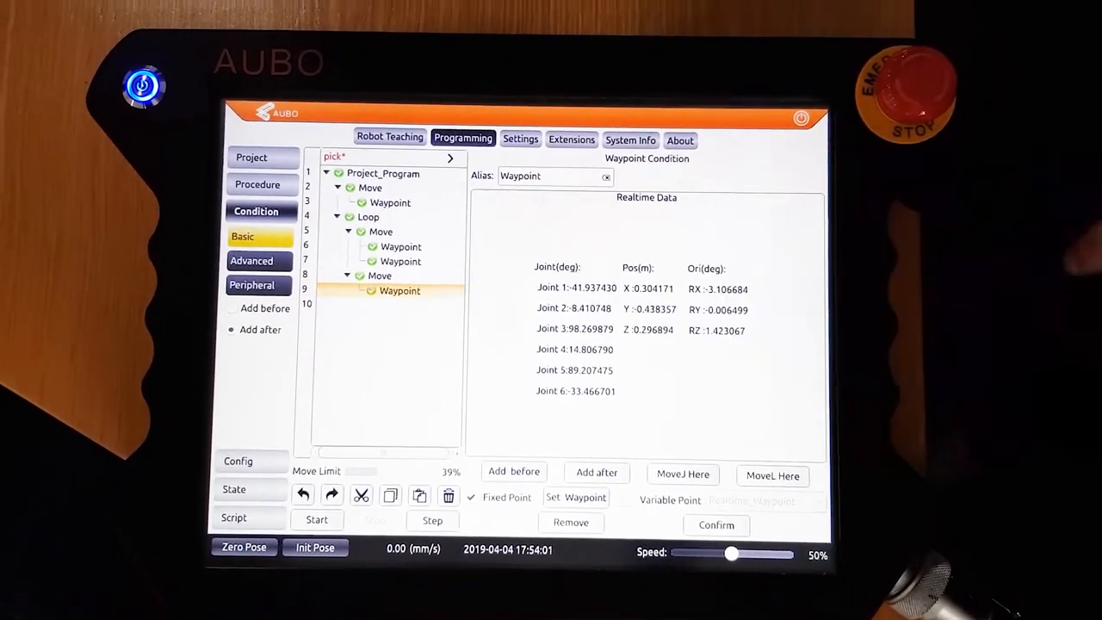
click(390, 137)
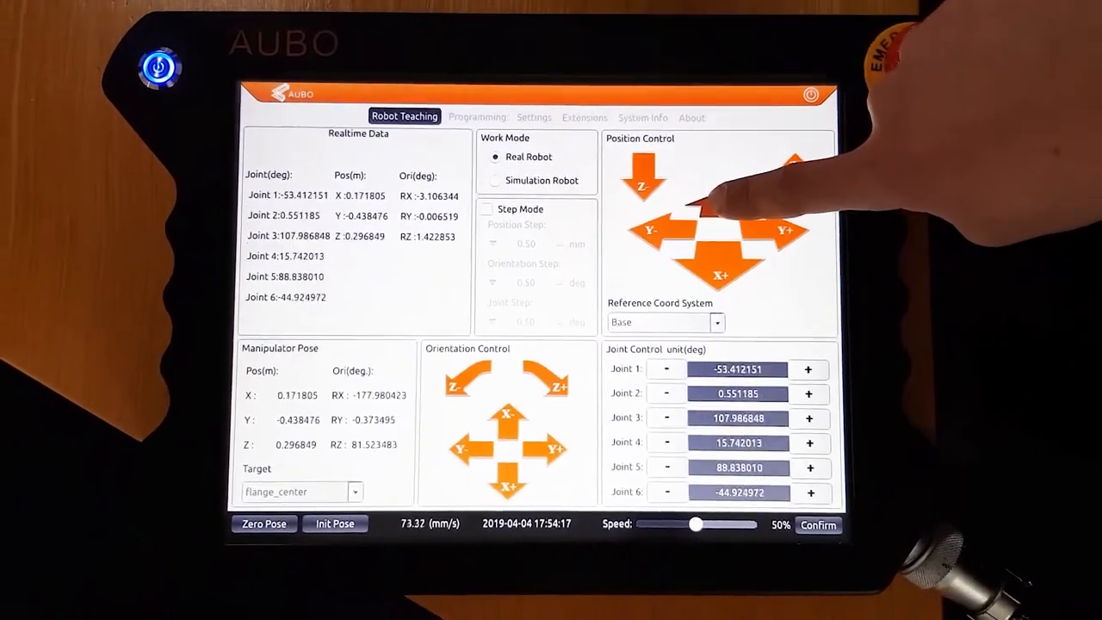
click(477, 117)
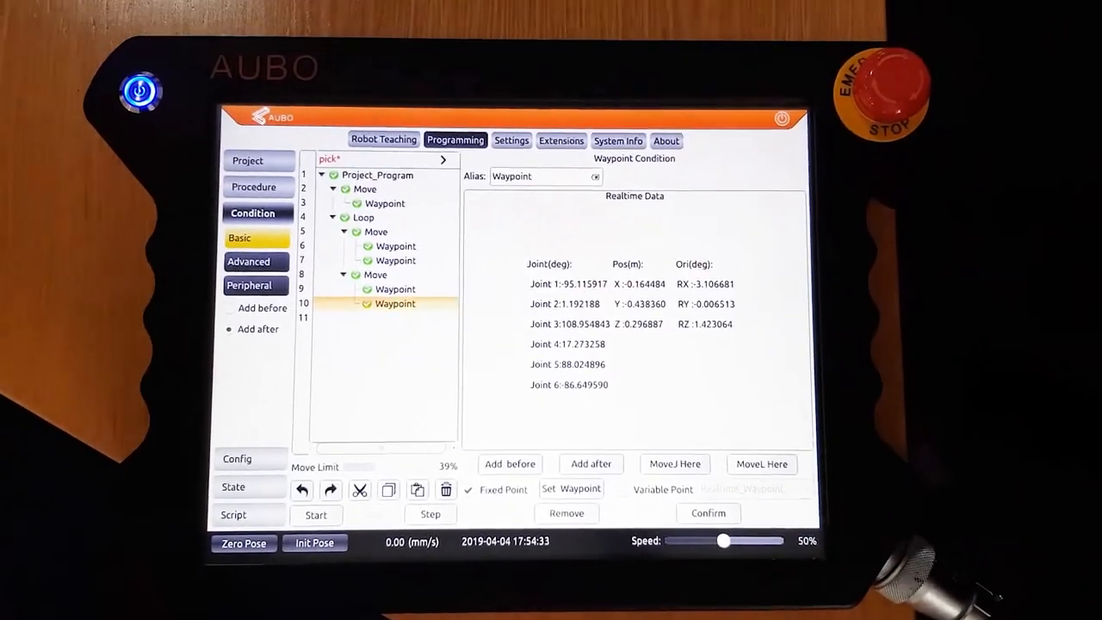
Step: Teach further waypoints and define the remaining Move blocks, four Moves in total
click(382, 140)
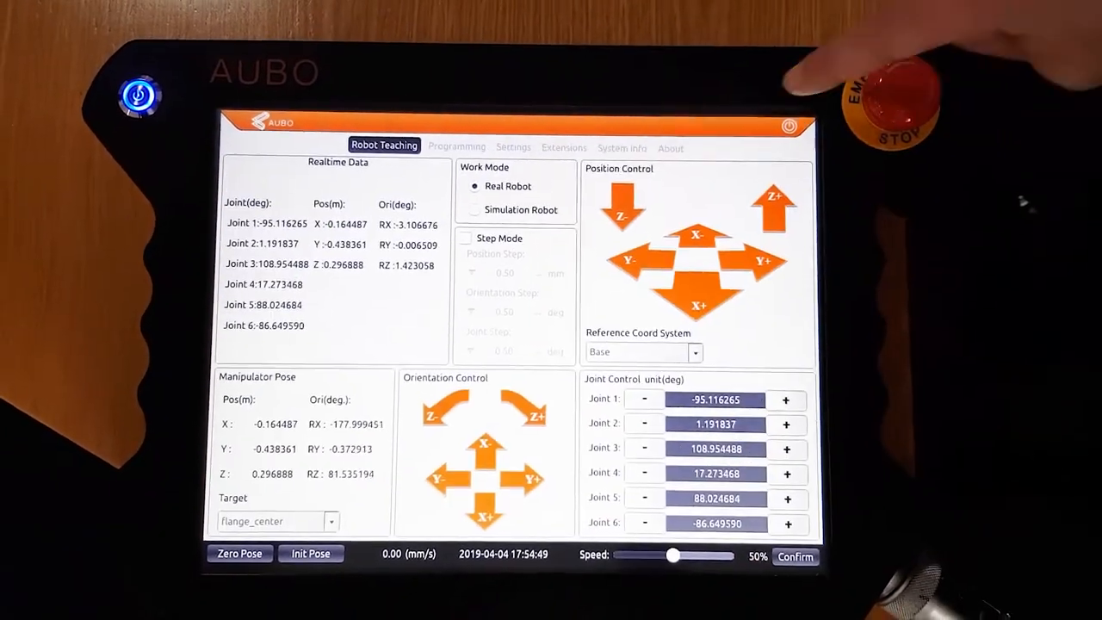
click(456, 146)
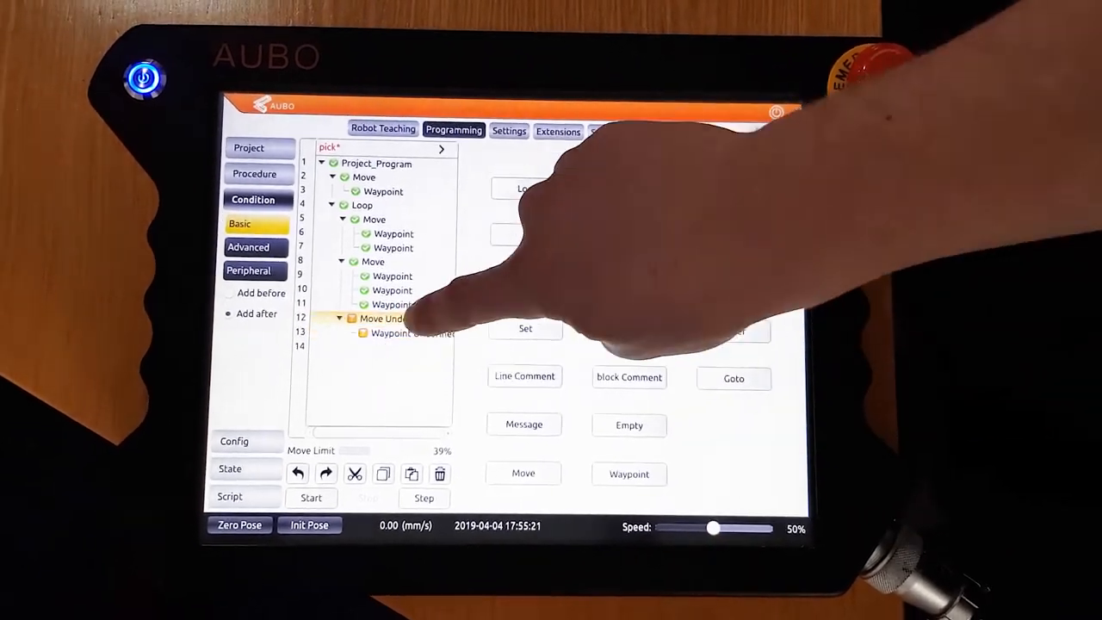
click(413, 333)
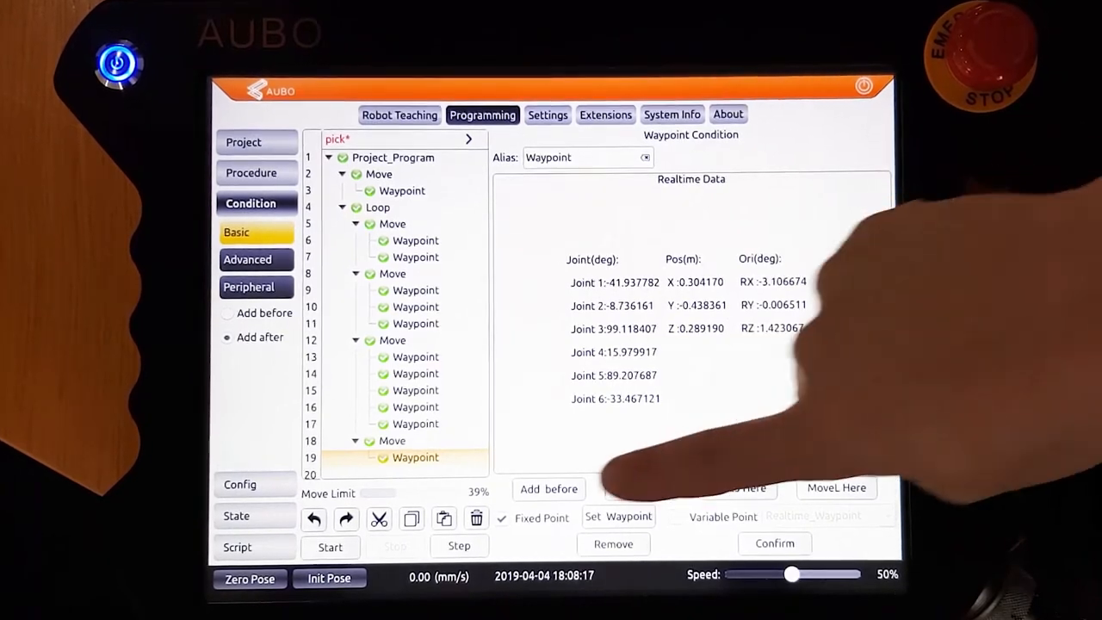
click(243, 142)
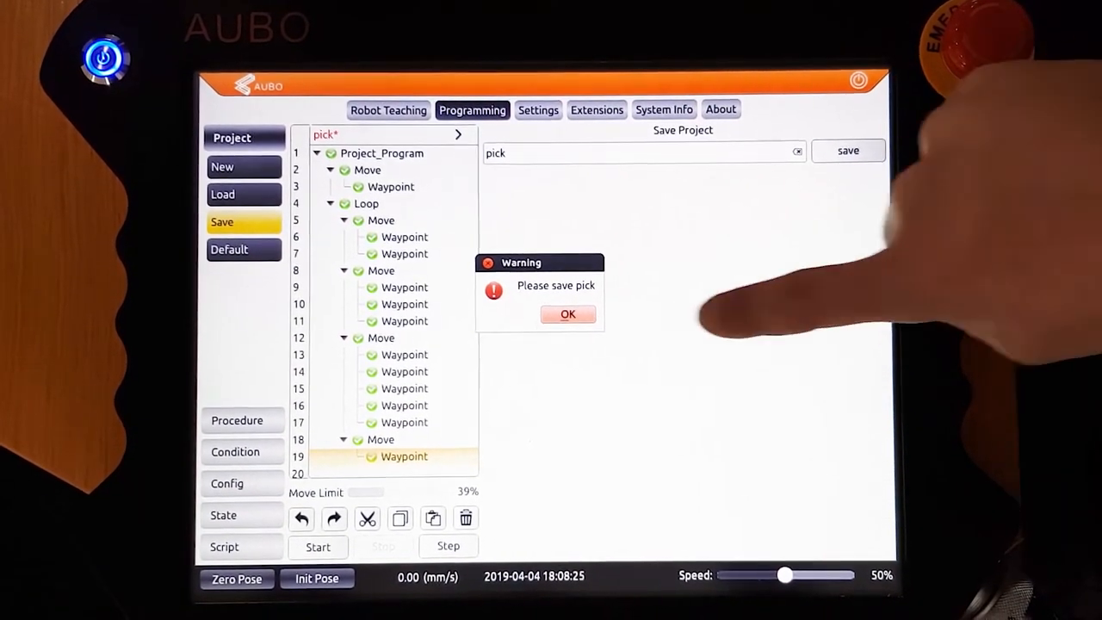
Step: Save the 'pick' project, then start it and confirm moving to the ready position
click(567, 314)
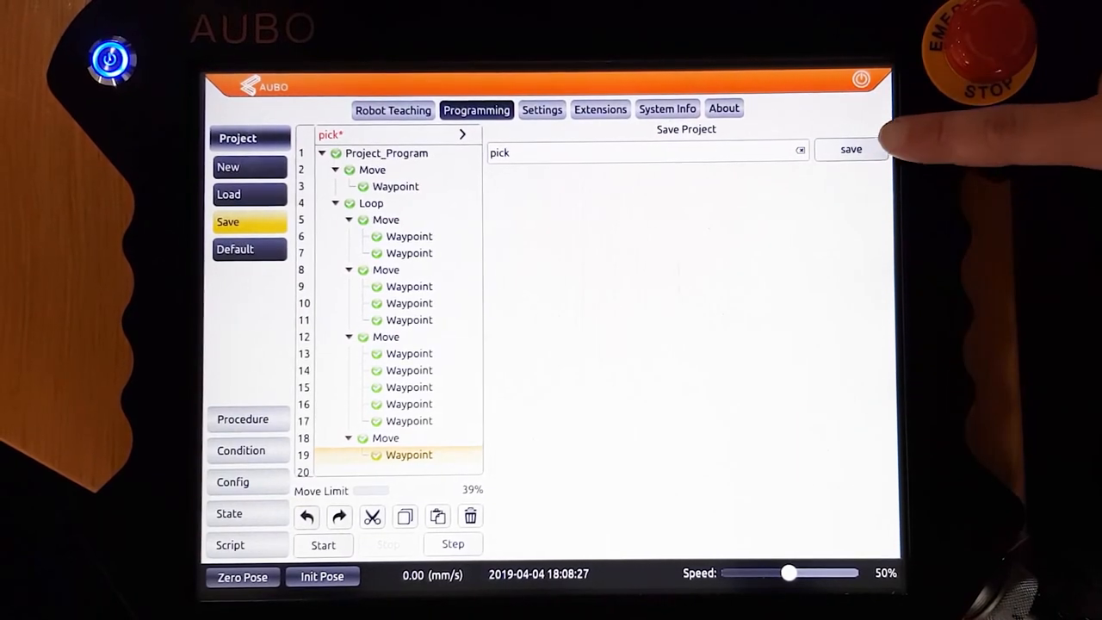
click(850, 149)
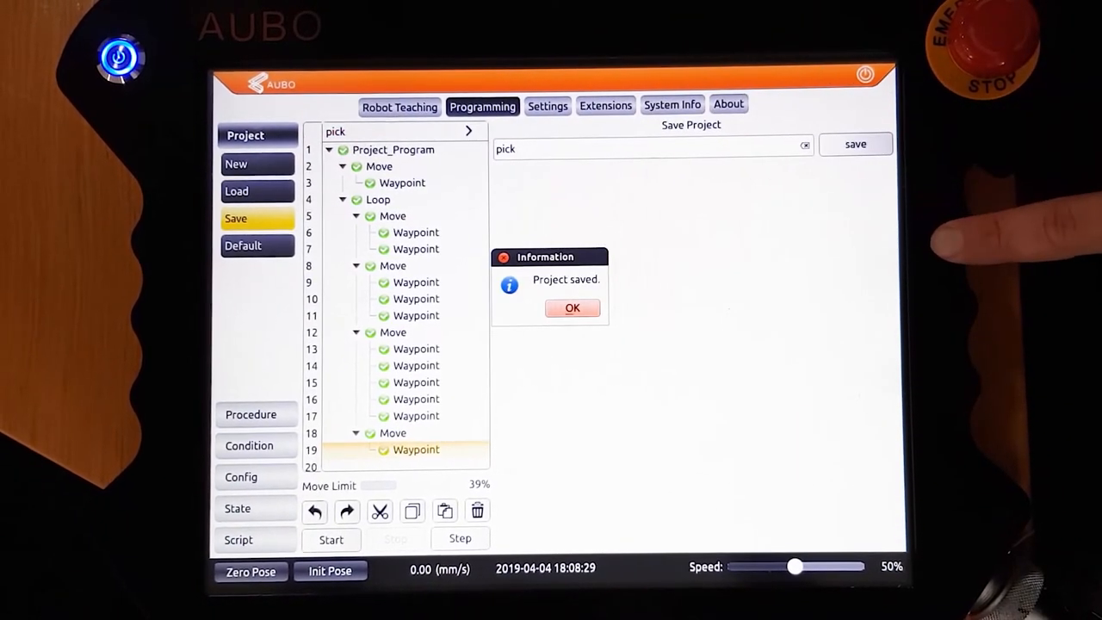
click(572, 307)
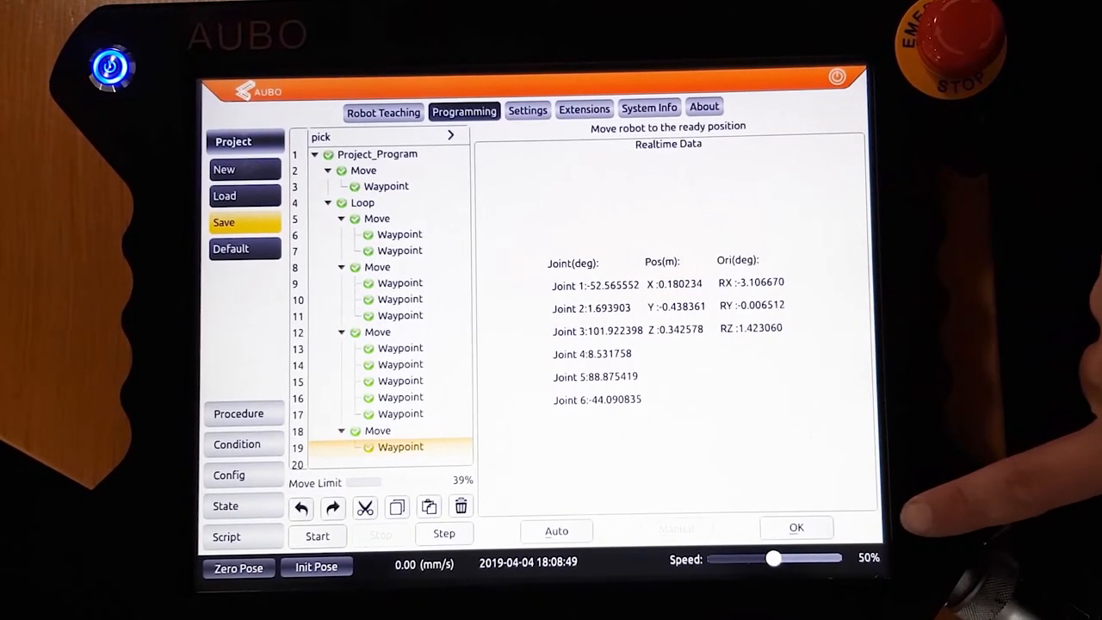
click(236, 443)
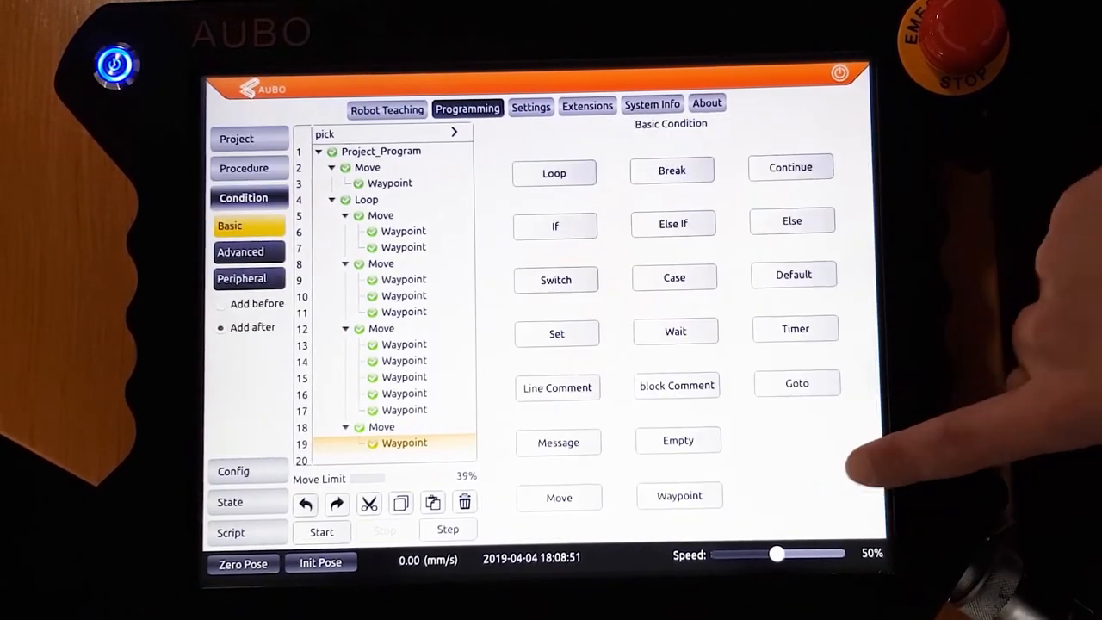